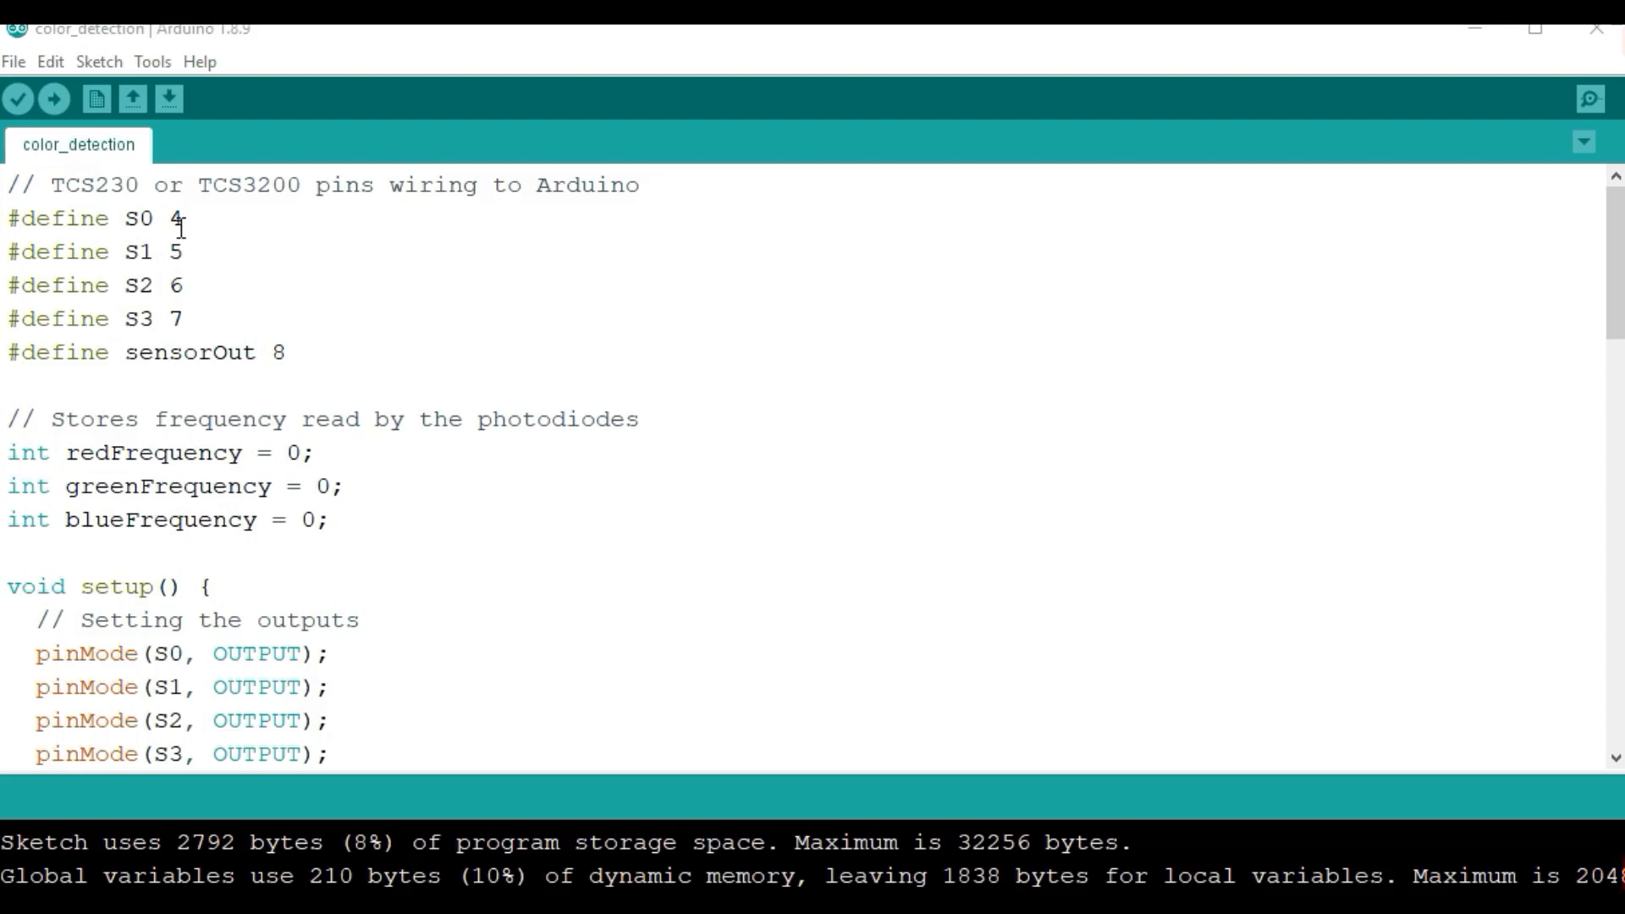
mouse_move(179, 319)
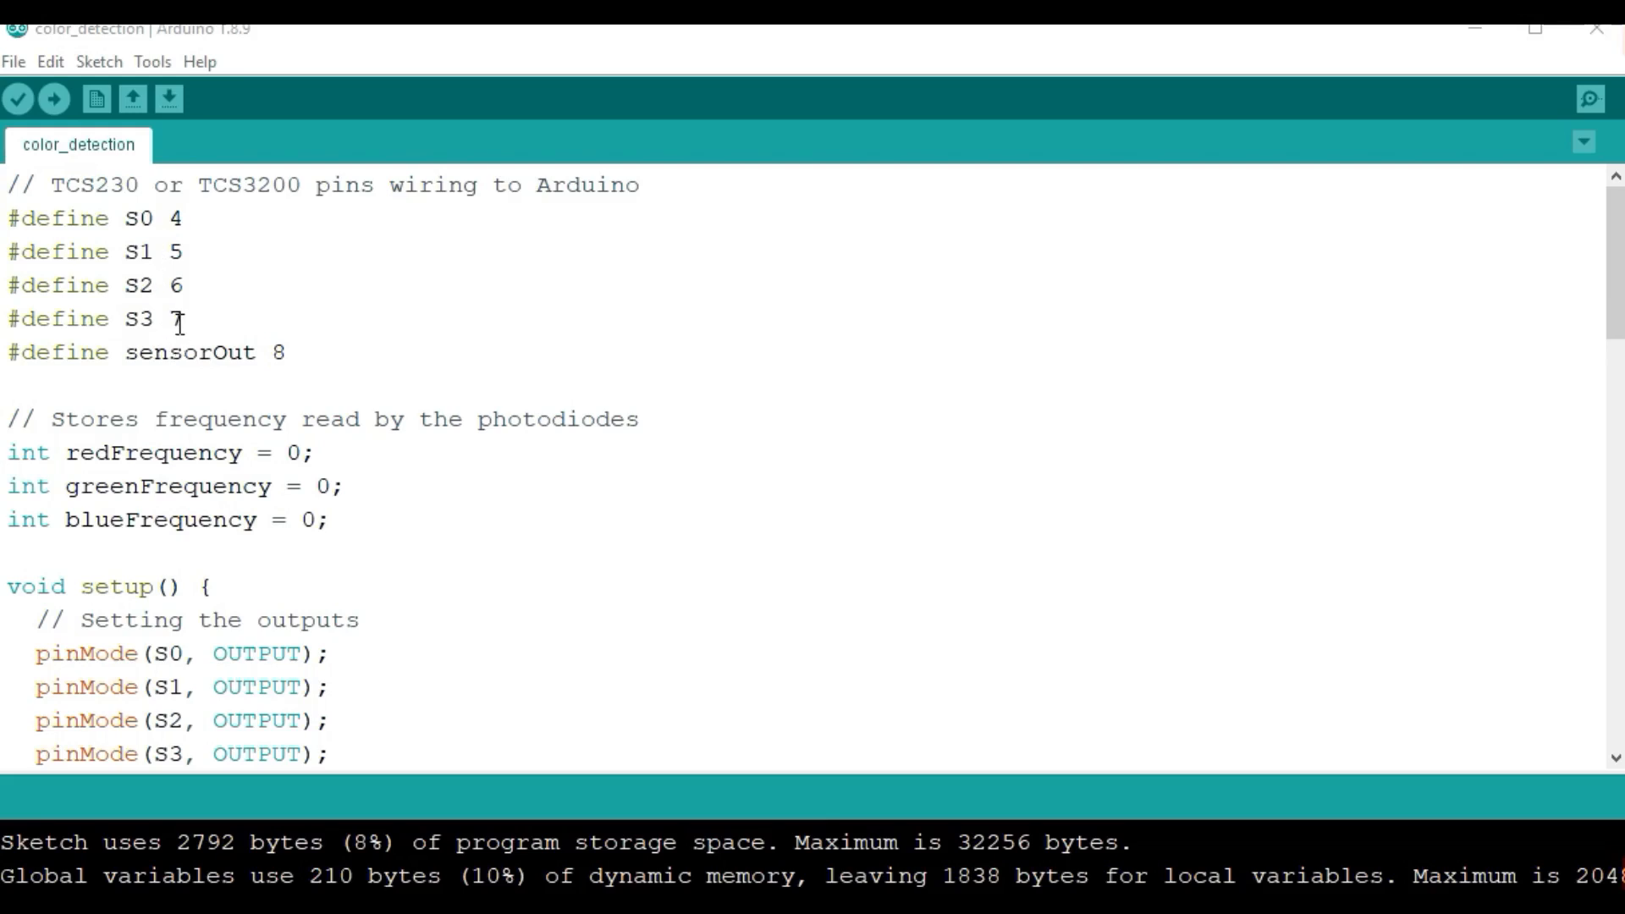
mouse_move(257, 355)
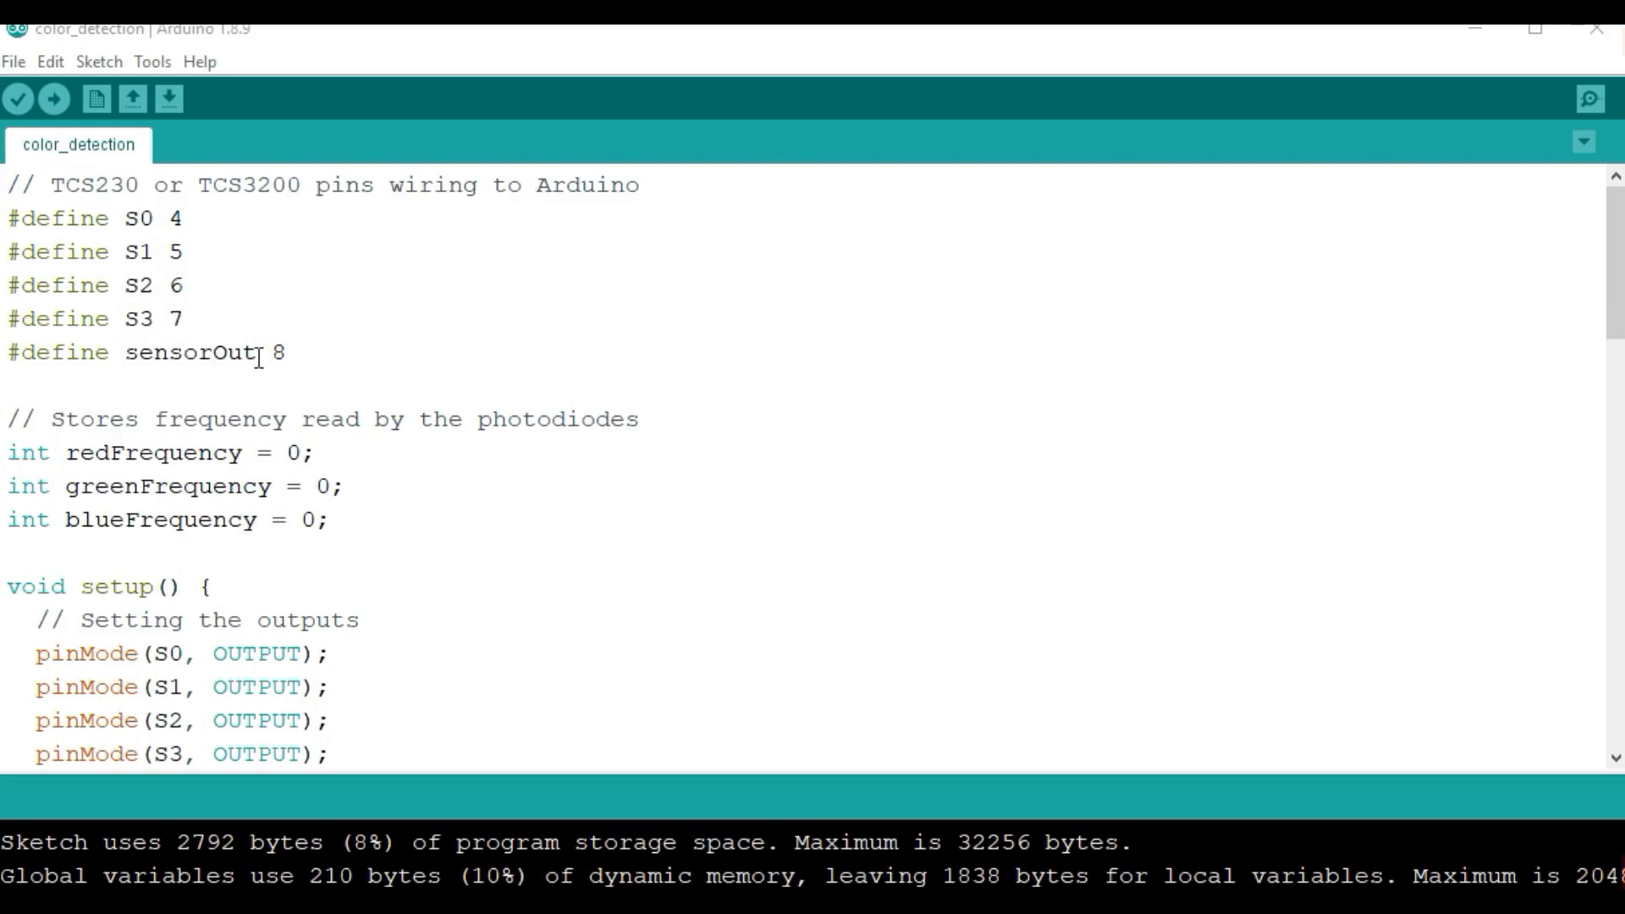
mouse_move(462, 446)
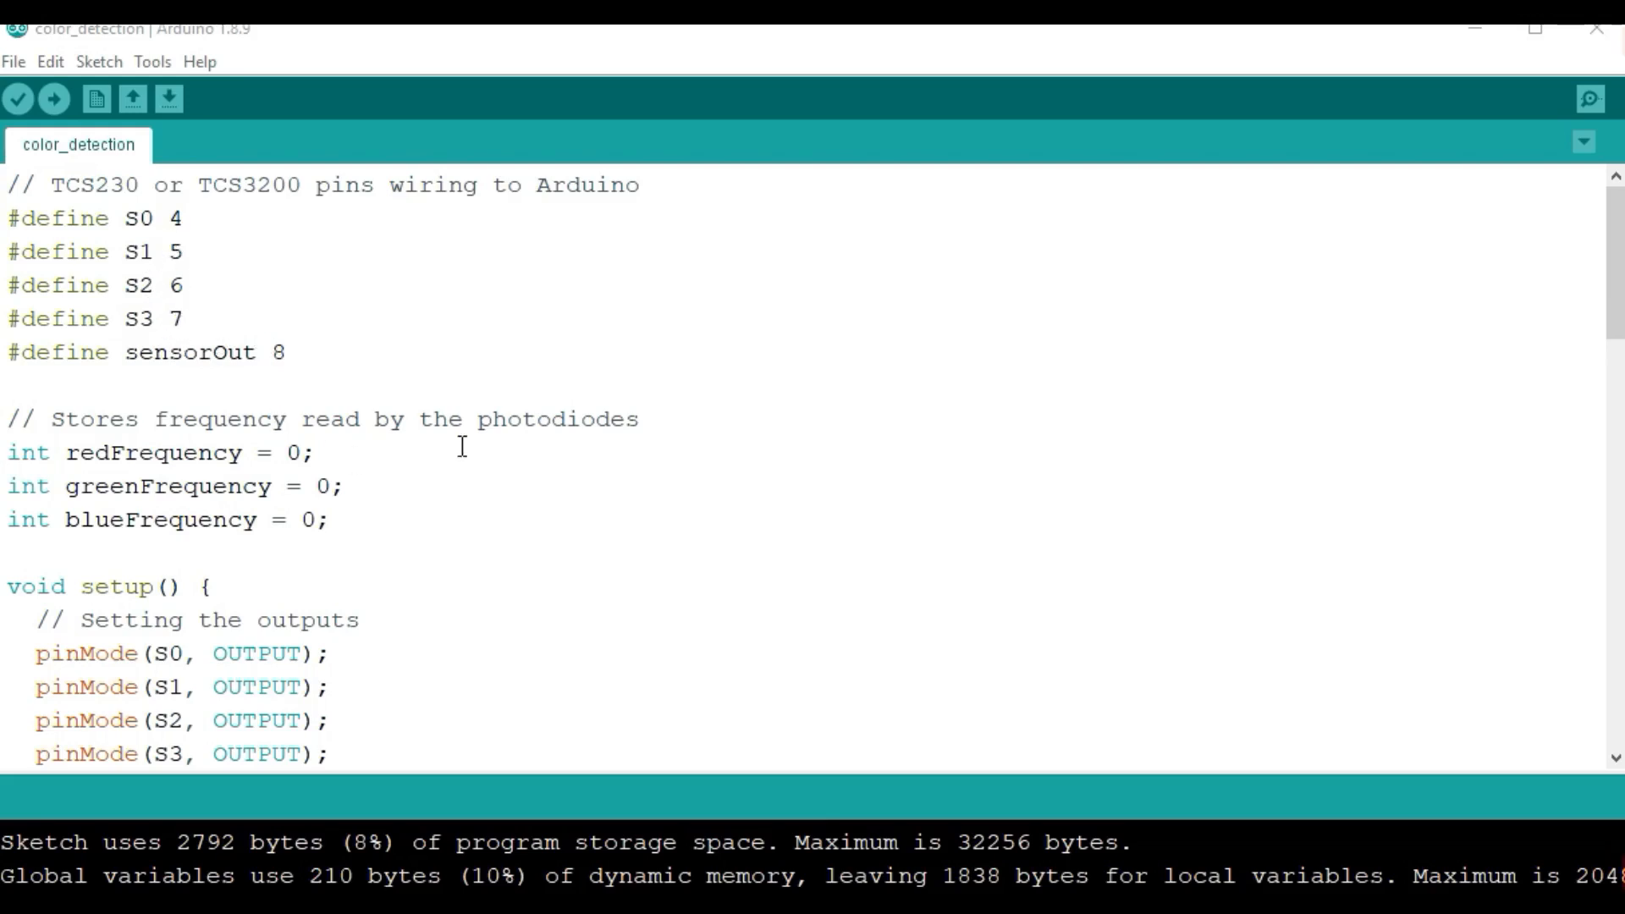
- Review the loop code, then open the Serial Monitor to see live R and G readings on COM3
scroll("down", 3)
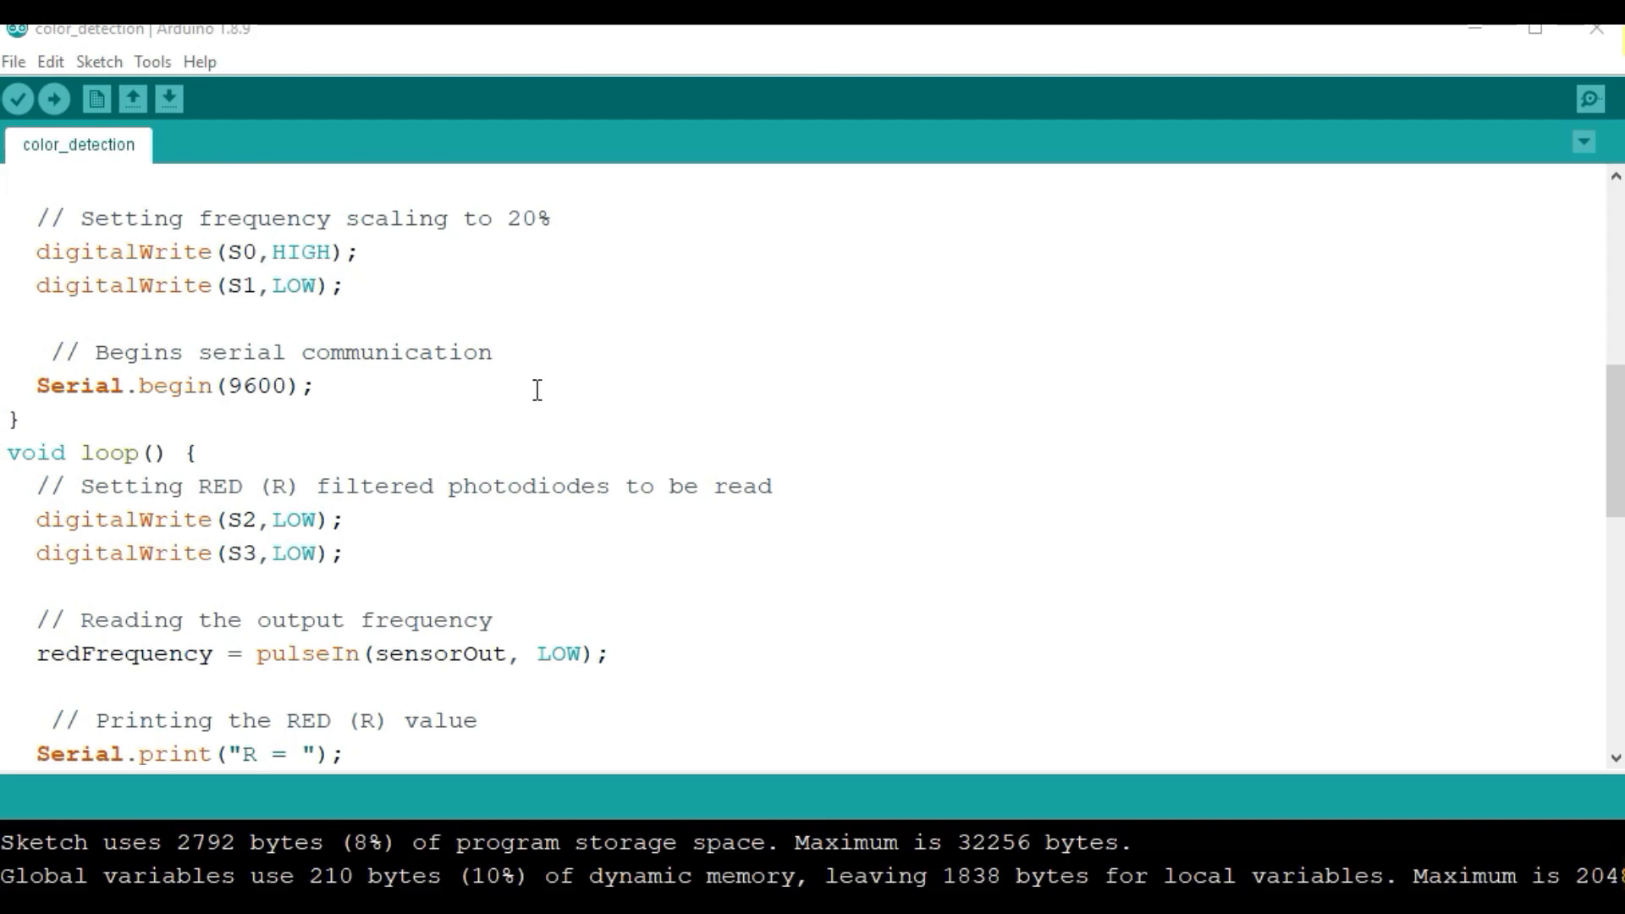
mouse_move(463, 485)
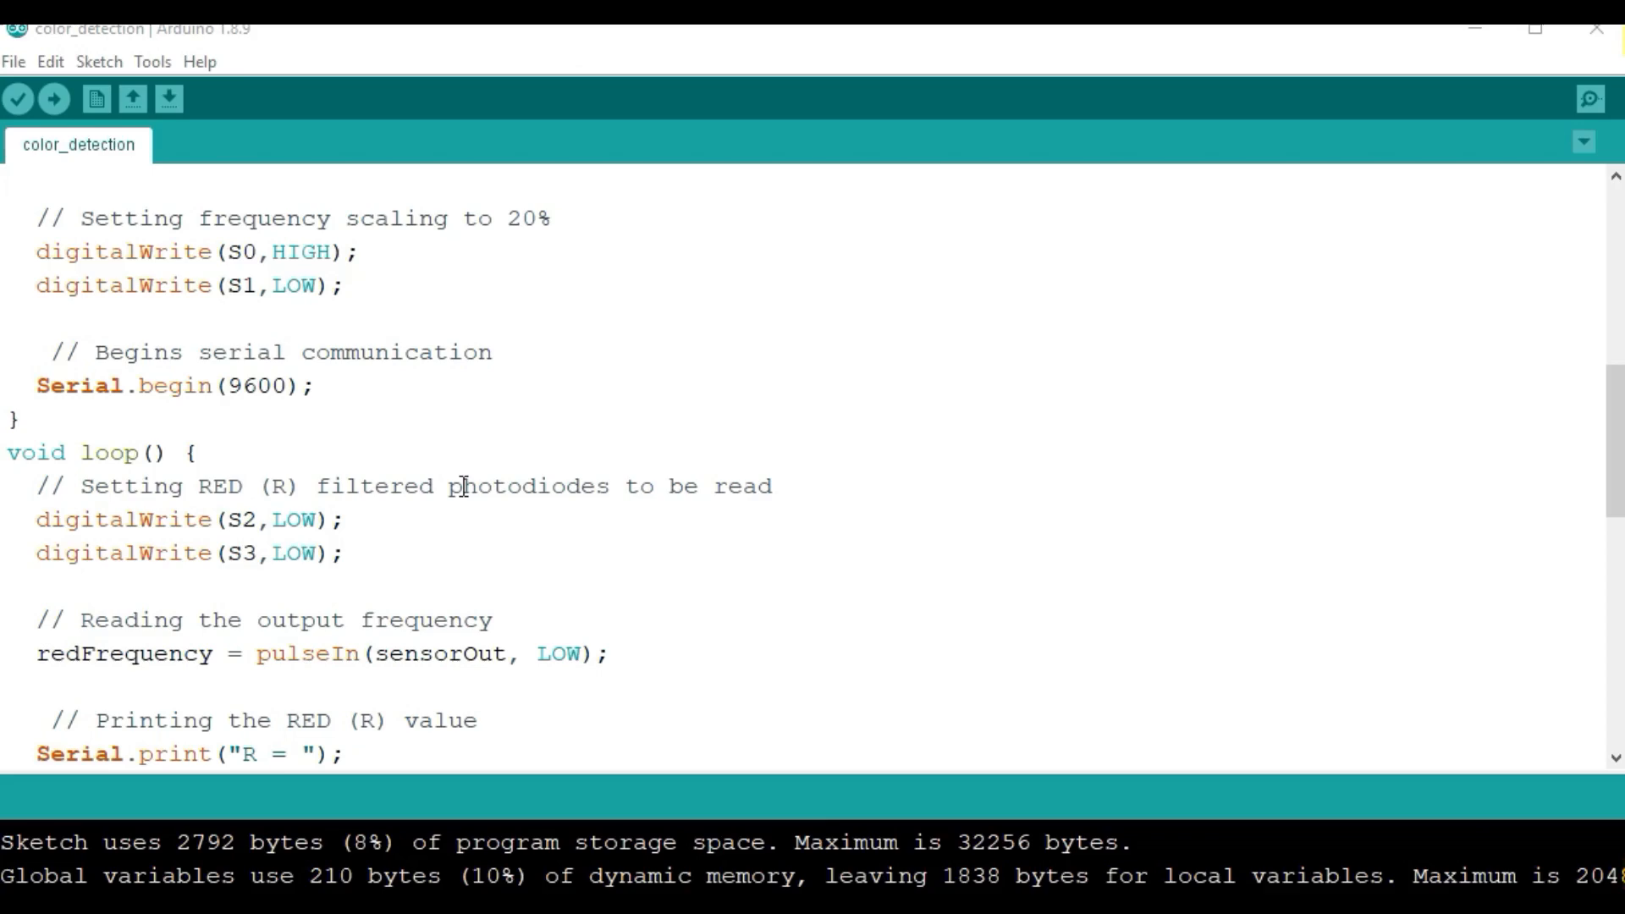
mouse_move(1589, 100)
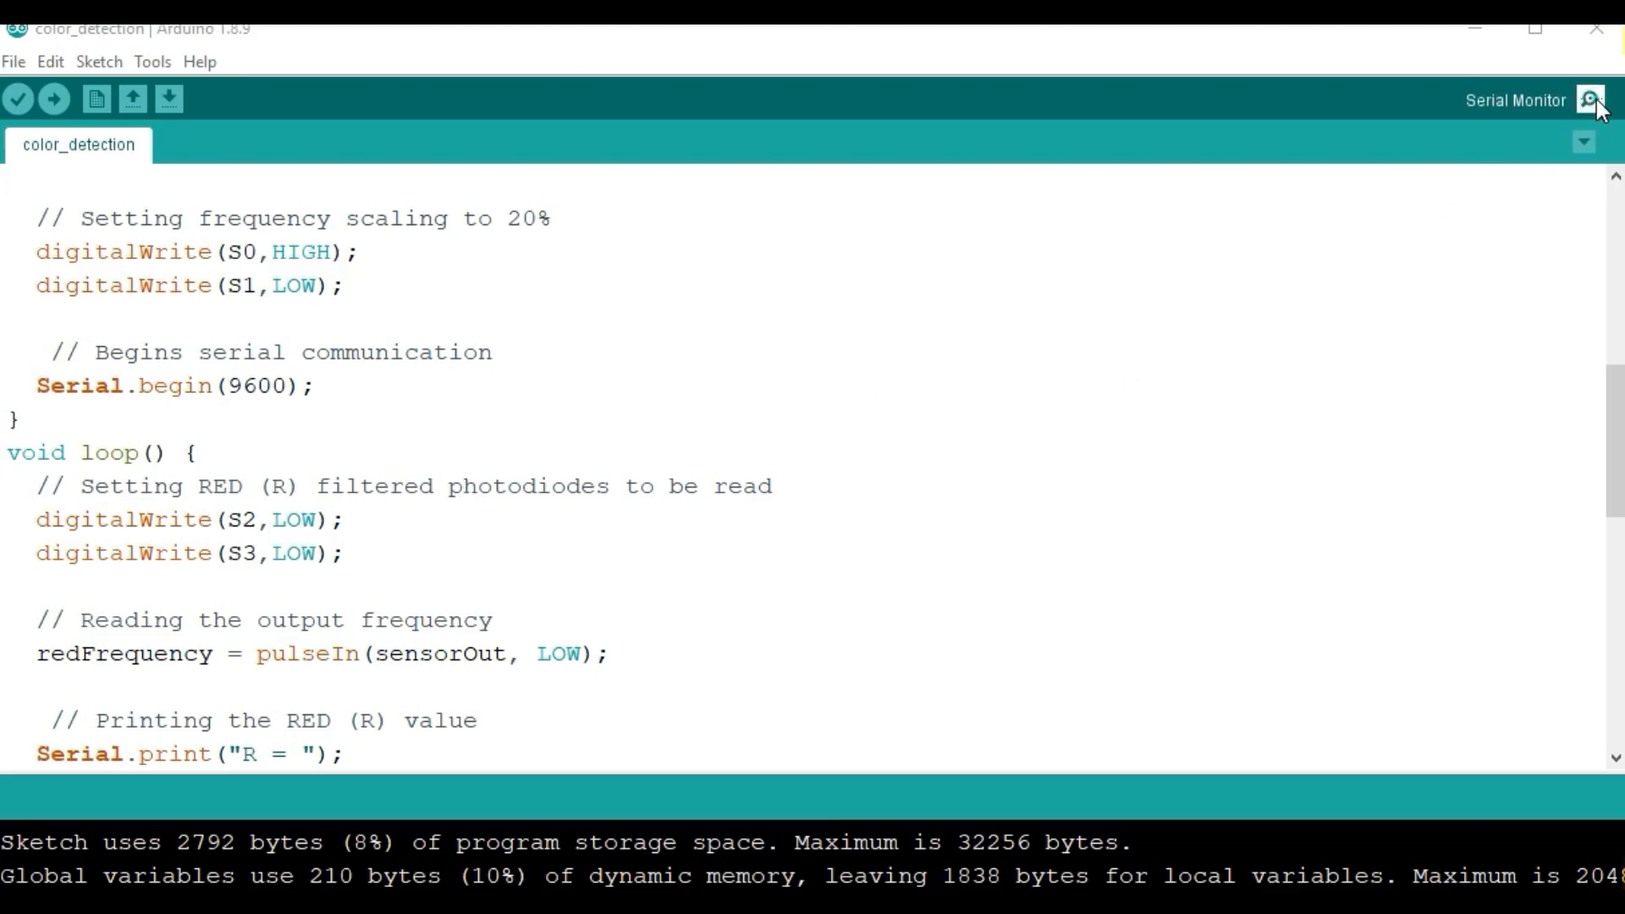
left_click(1591, 100)
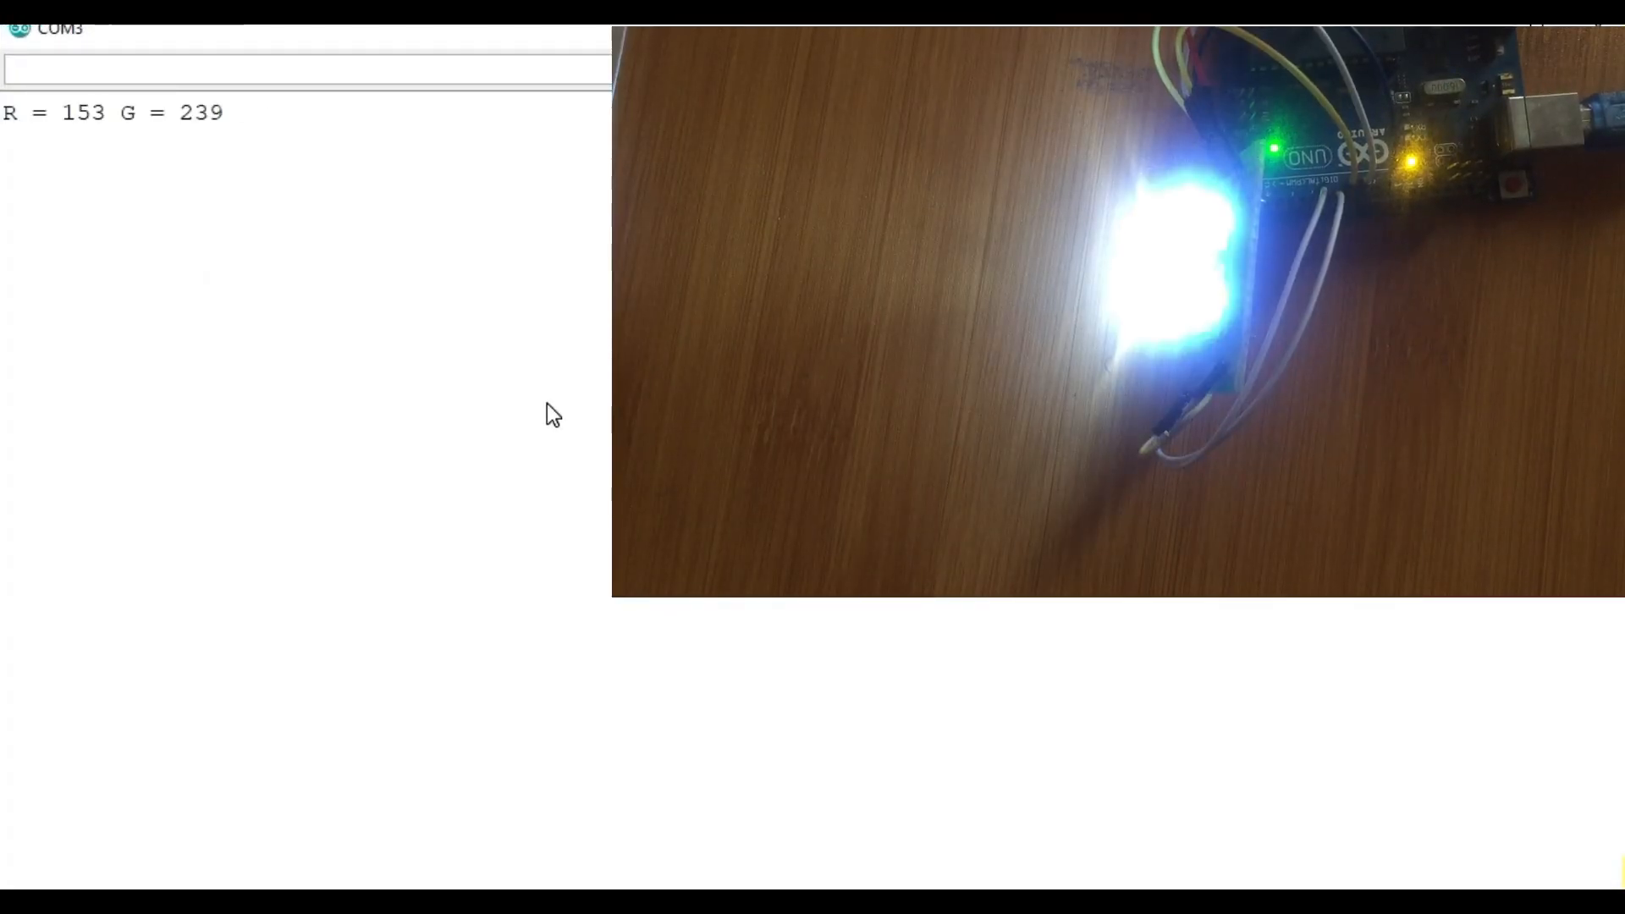